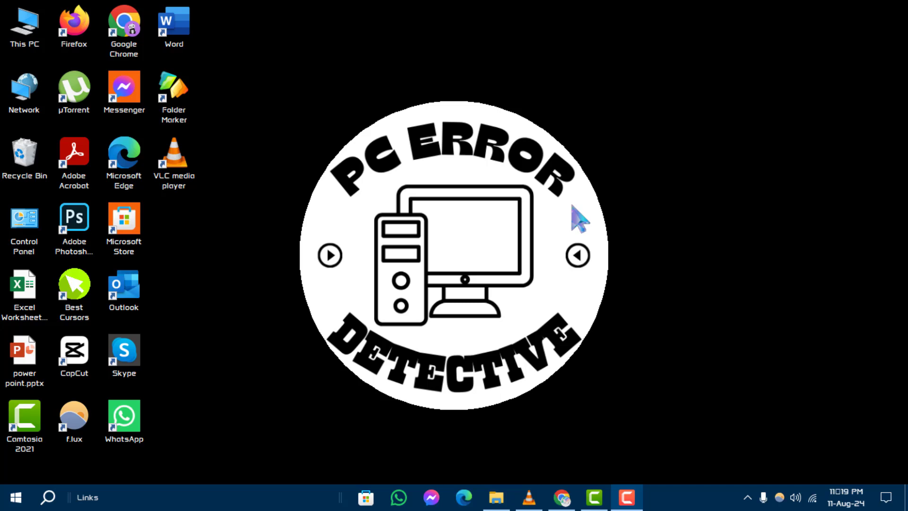
mouse_move(537, 196)
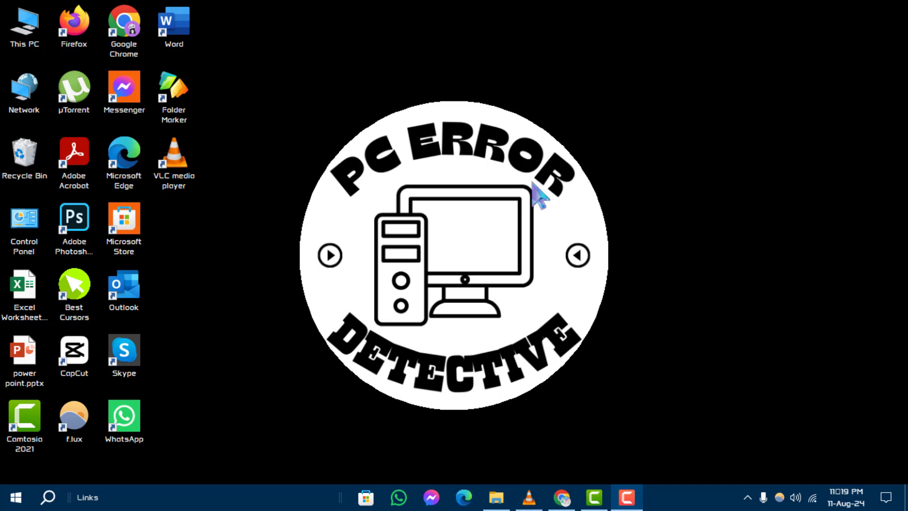
mouse_move(743, 486)
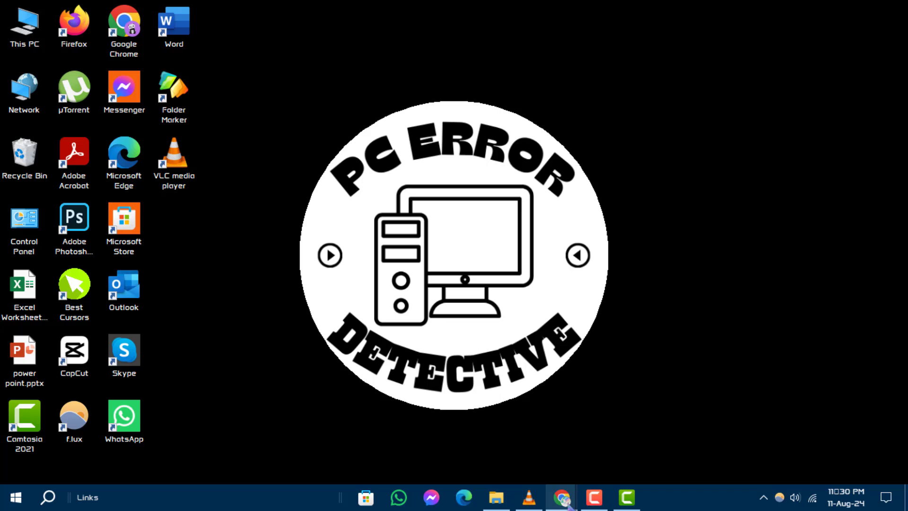
- Bring up Chrome and go to the official VLC download page on videolan.org
click(560, 497)
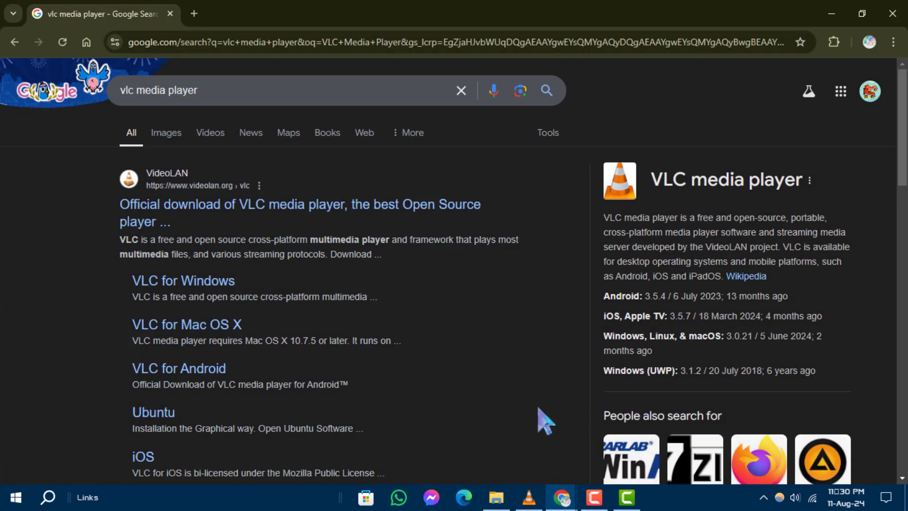
click(405, 42)
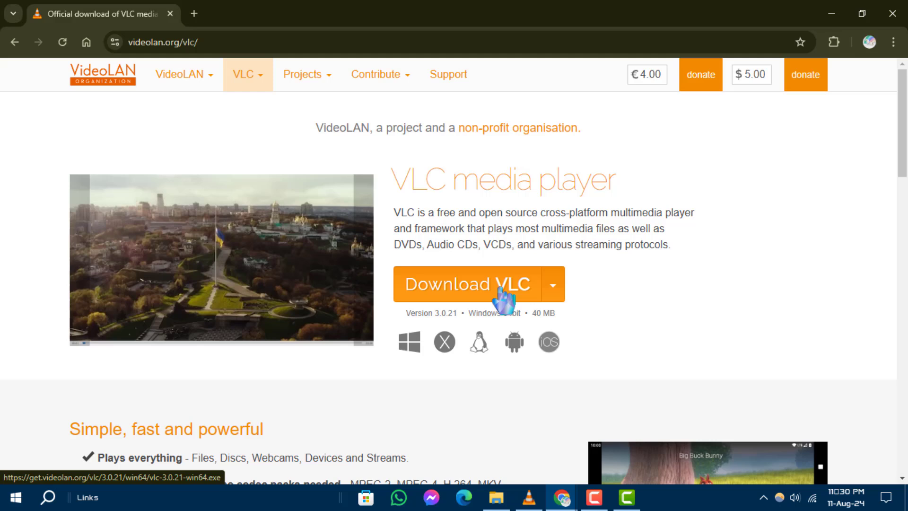
mouse_move(660, 306)
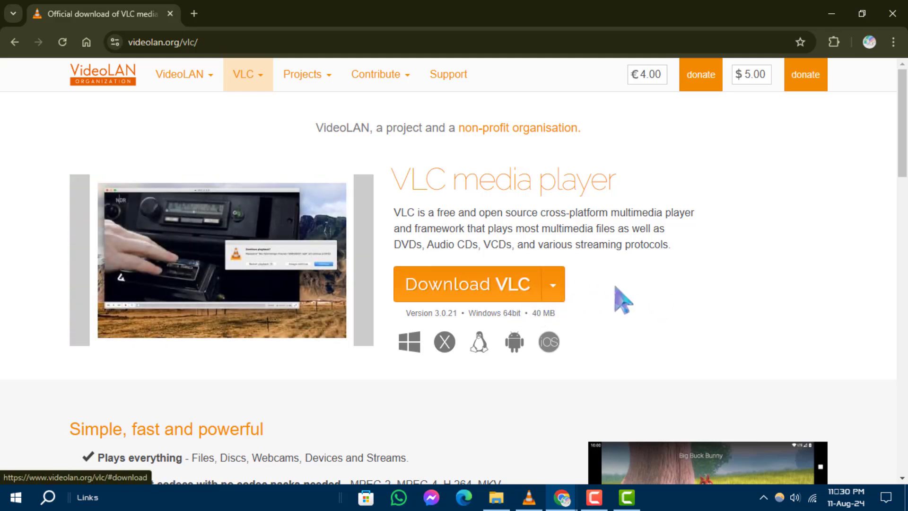
mouse_move(790, 315)
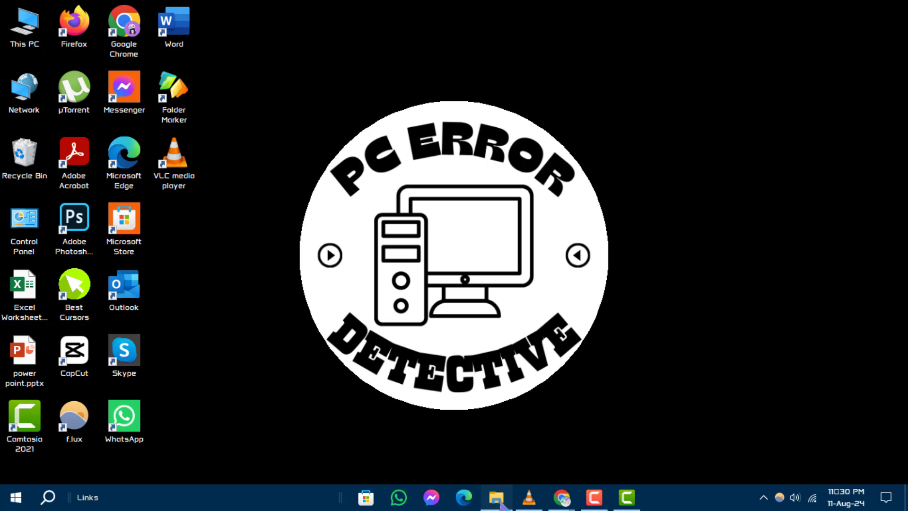
- Switch to VLC and start opening a media file from the Downloads Video folder
click(495, 497)
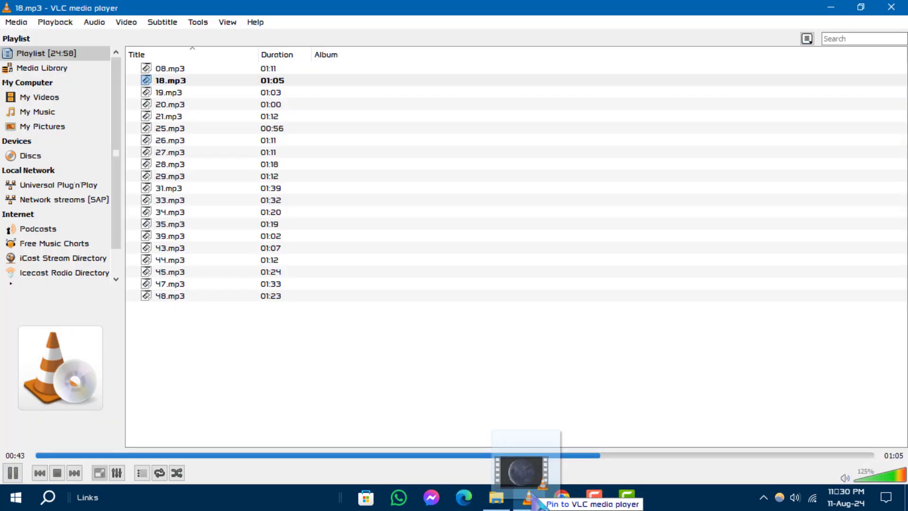
click(55, 22)
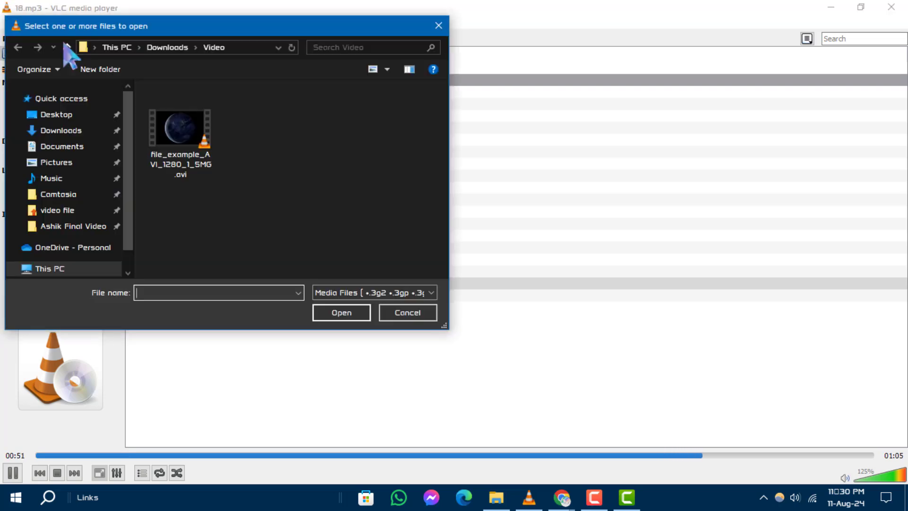
- Play file_example_AVI_1280_1_5MG.avi in VLC and show its folder in File Explorer
double_click(180, 128)
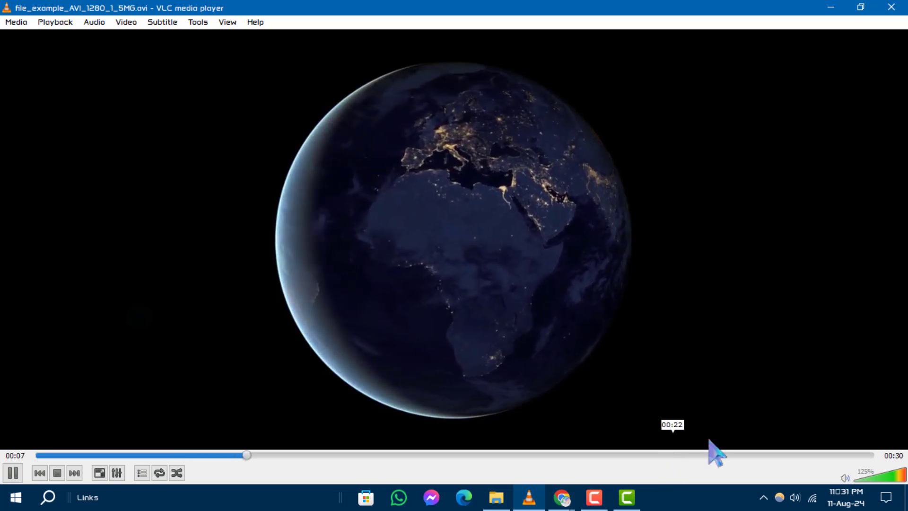
click(496, 496)
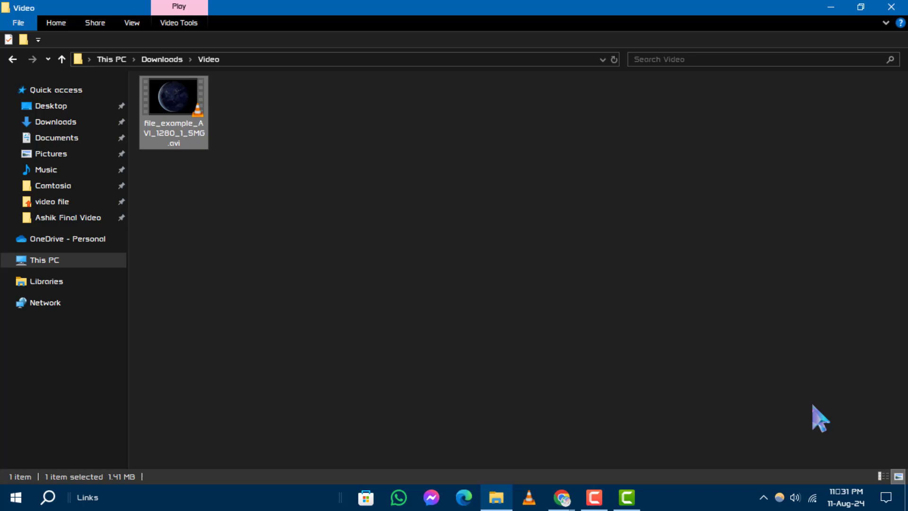